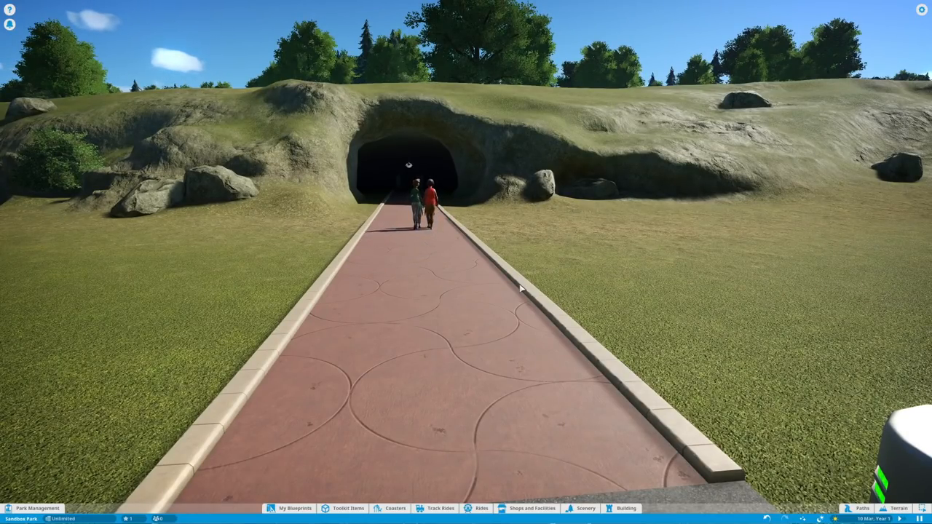
Open the coaster blueprint browser to view powered launch coasters.
left_click(402, 509)
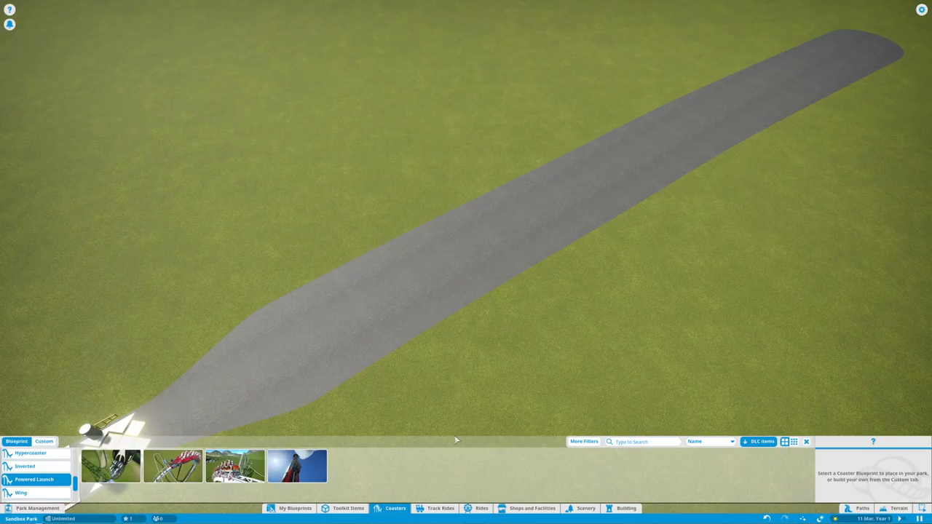
mouse_move(387, 322)
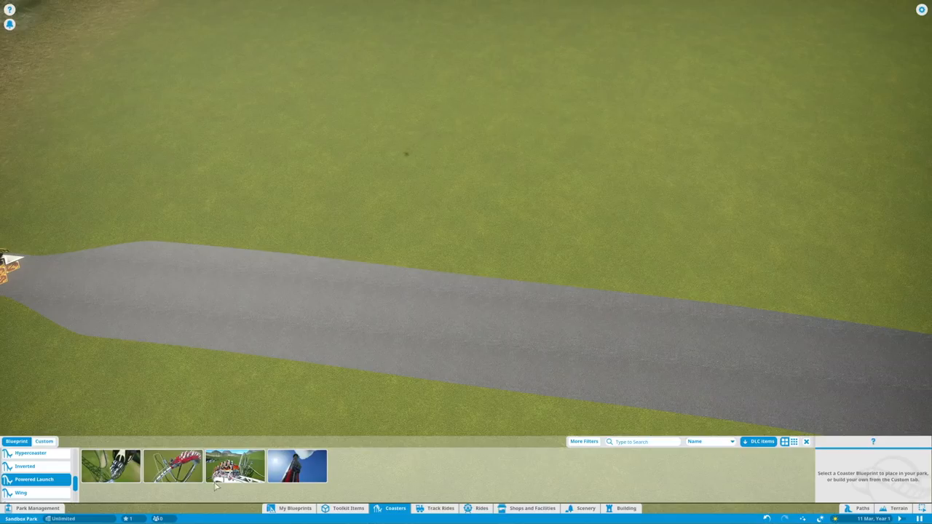
left_click(176, 472)
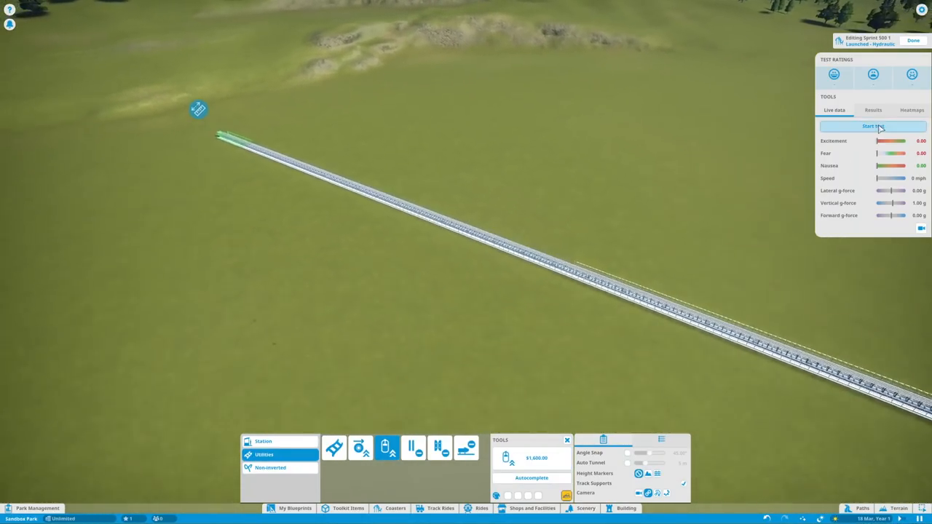
Run a test of Sprint 500's launch coaster, then stop it and return to editing.
left_click(873, 126)
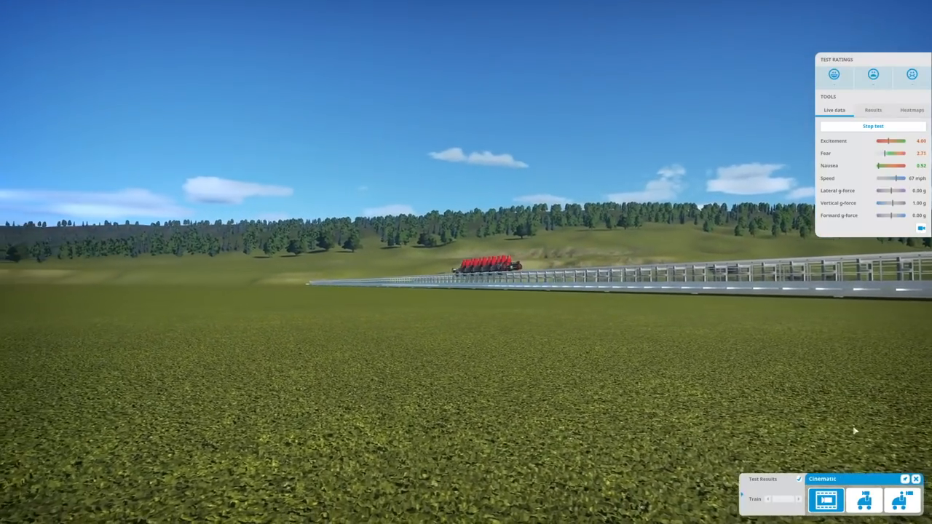
left_click(865, 501)
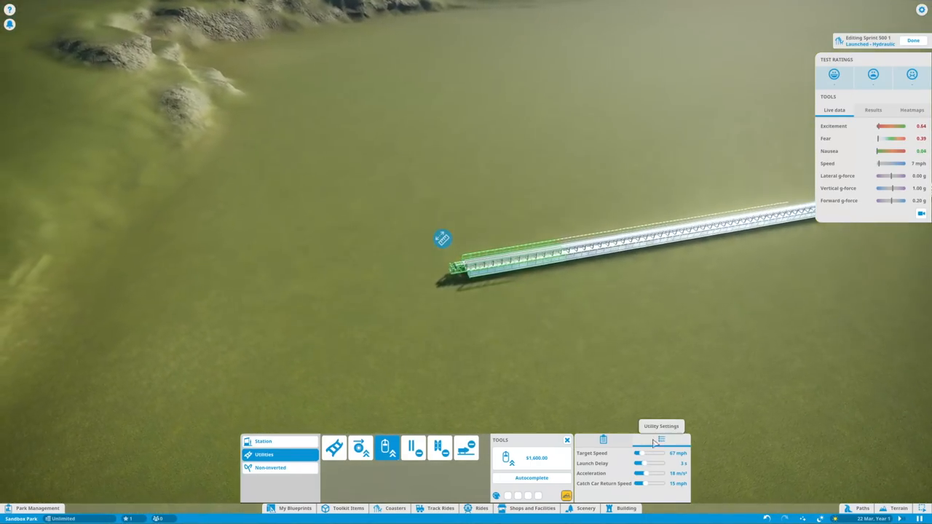
Adjust the 175 mph hydraulic launch straight's length by dragging in the track editor.
left_click_drag(652, 453, 684, 453)
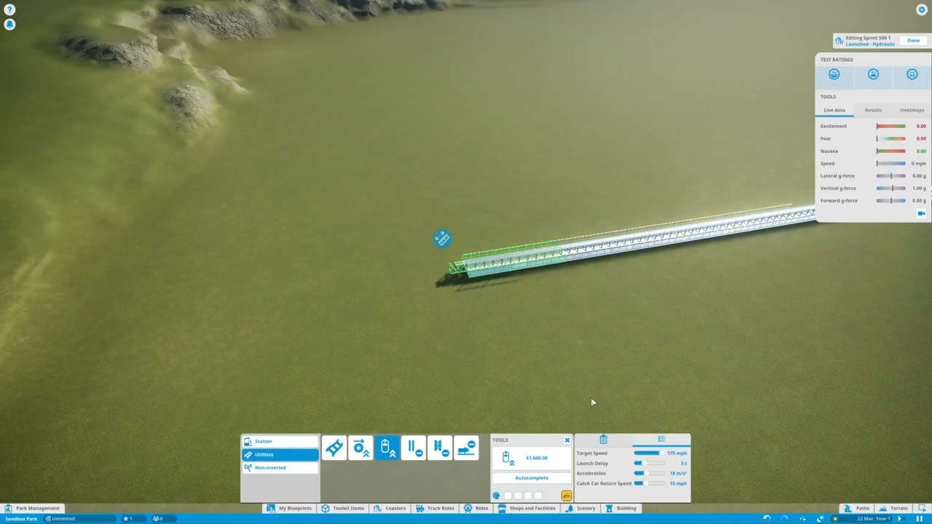
left_click_drag(663, 452, 639, 453)
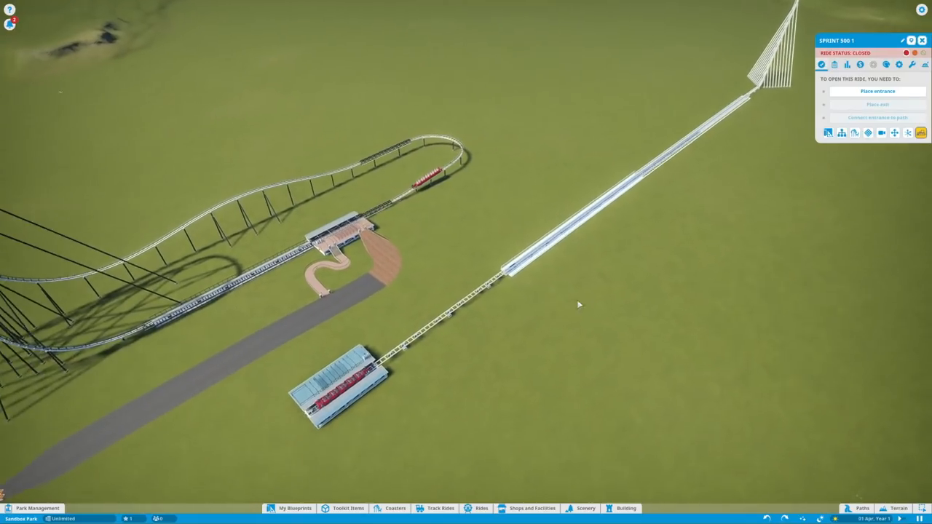
left_click_drag(579, 304, 592, 399)
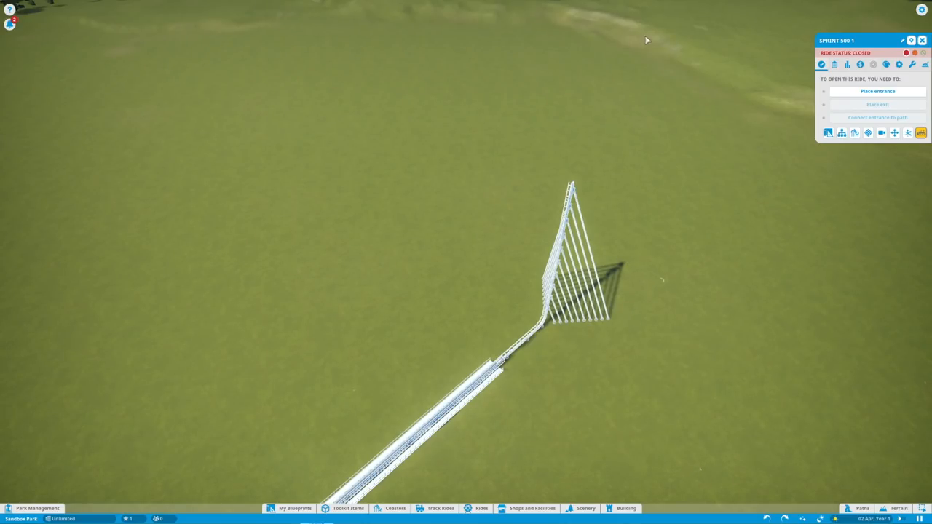
mouse_move(613, 198)
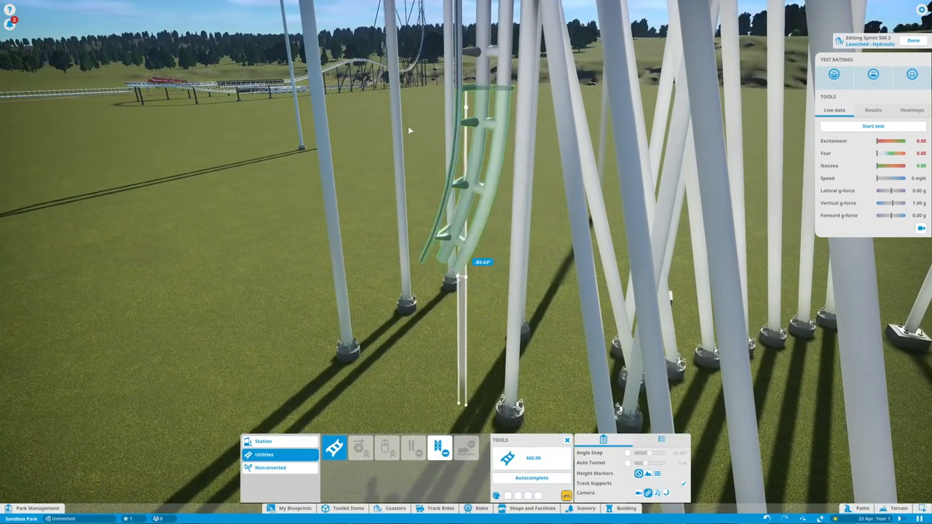
Place the -83 degree curved drop piece on Sprint 500 2.
left_click(530, 477)
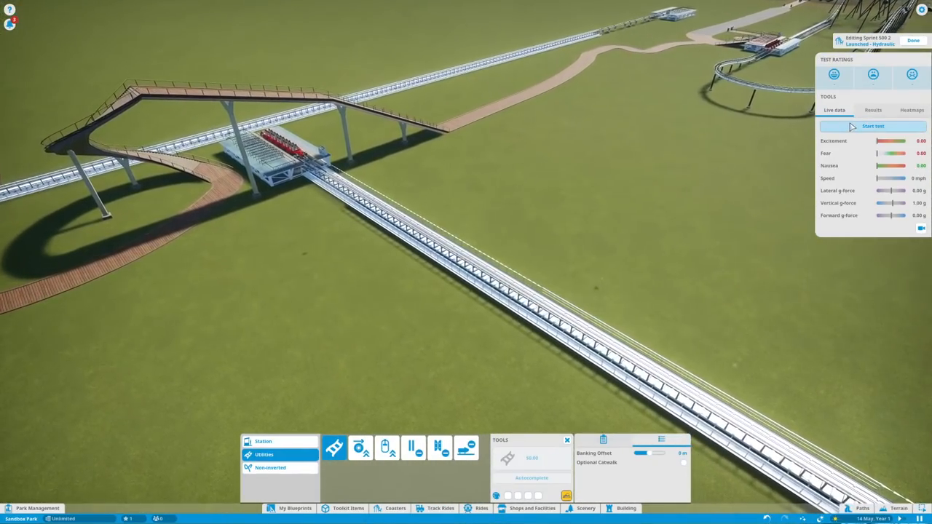
Start a test run of Sprint 500 2 from the Live data tab.
left_click(872, 126)
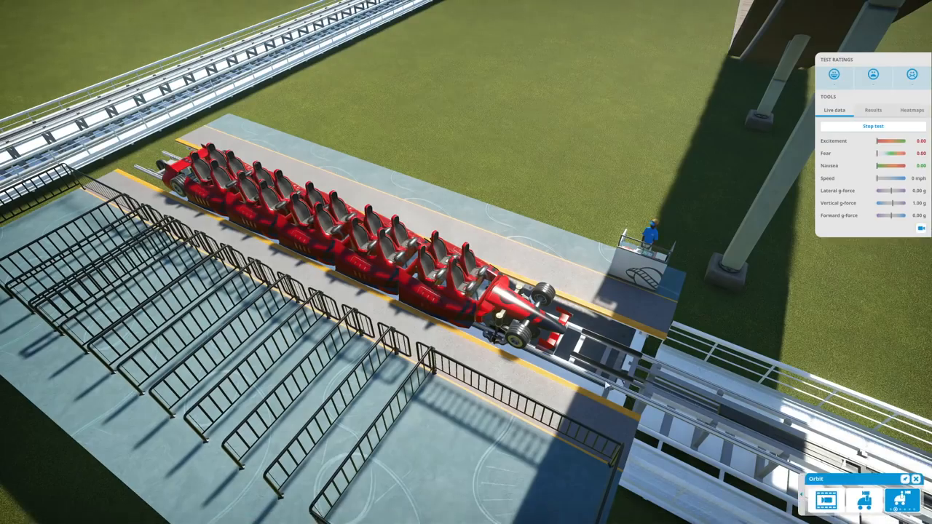